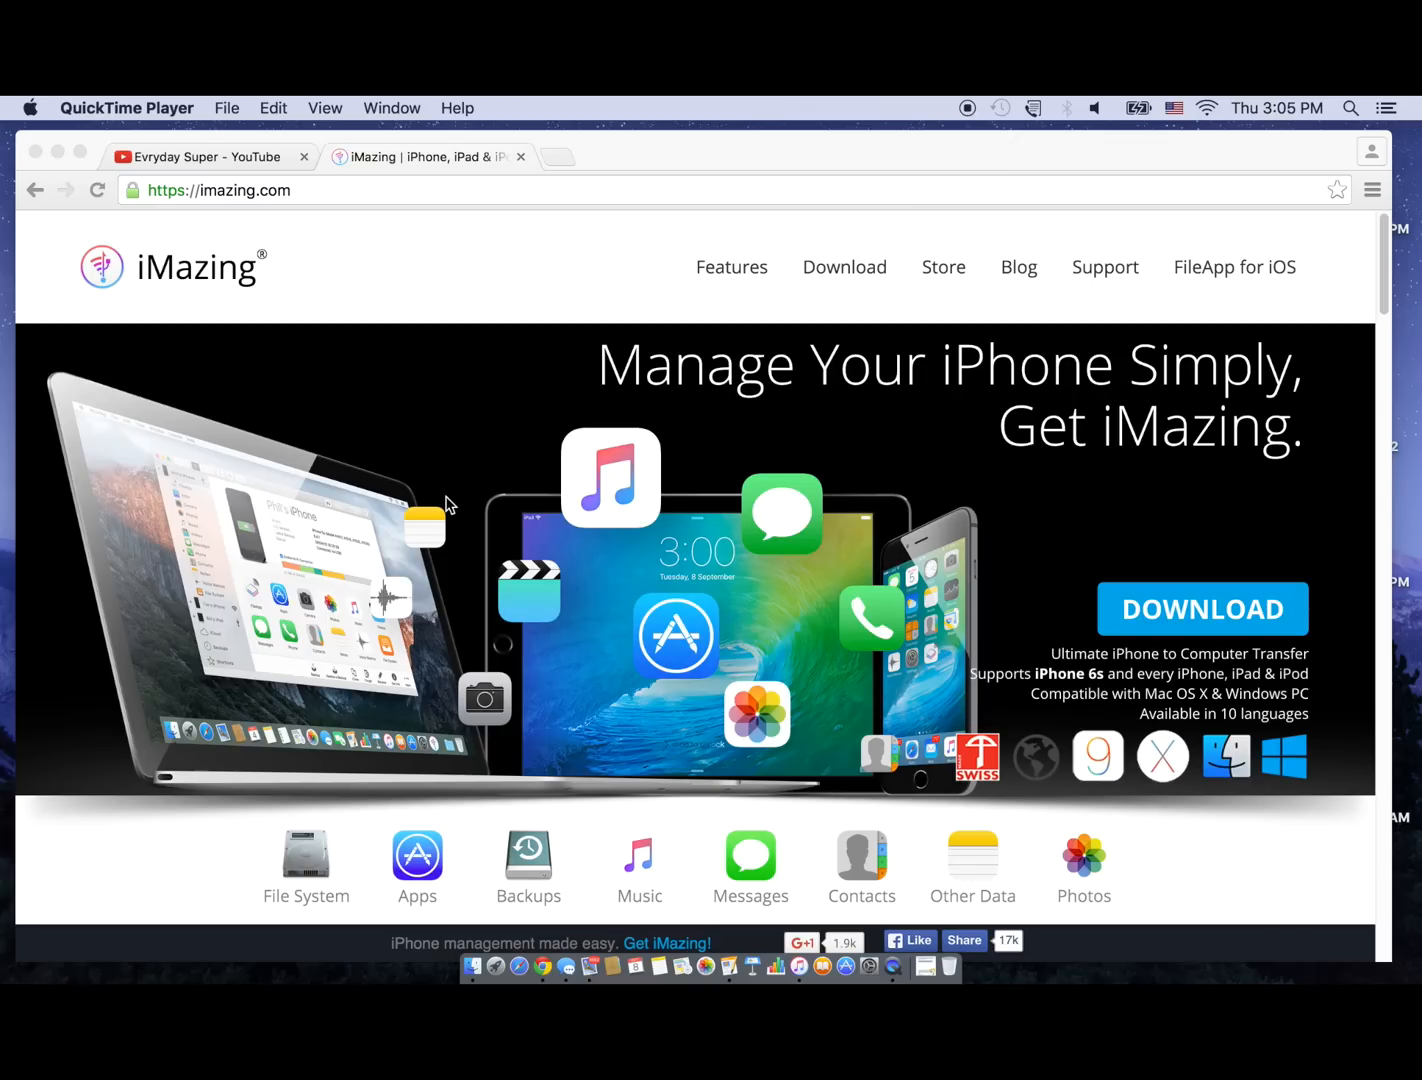
mouse_move(938, 320)
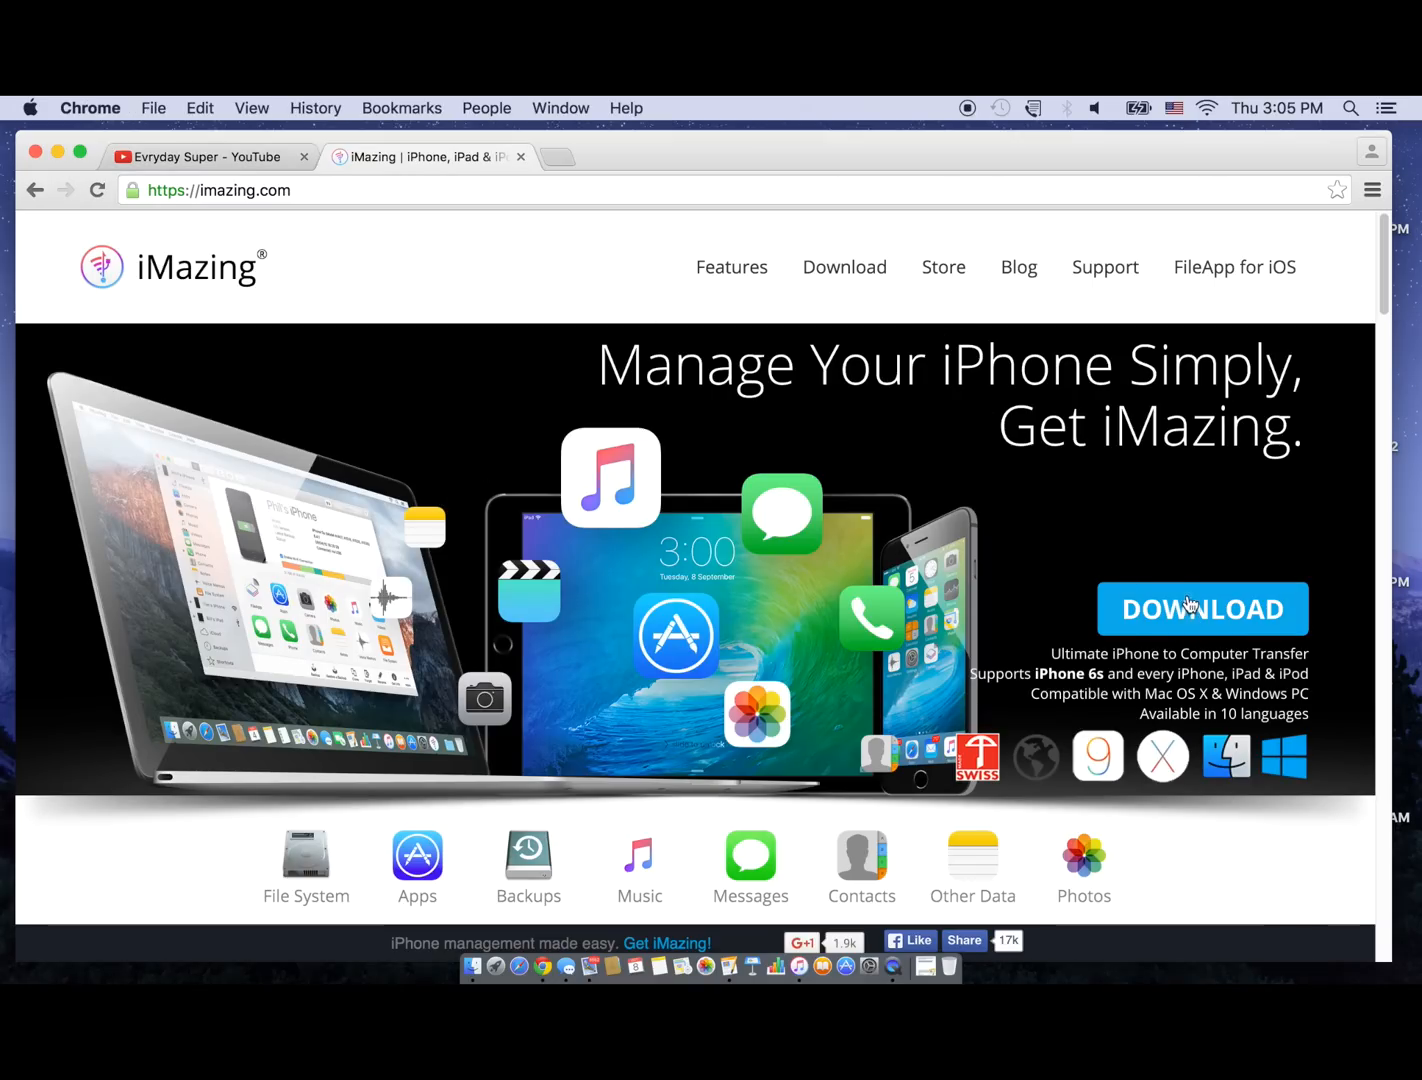
Open the imazing.com download page and scroll to the PC and Mac versions
click(1203, 609)
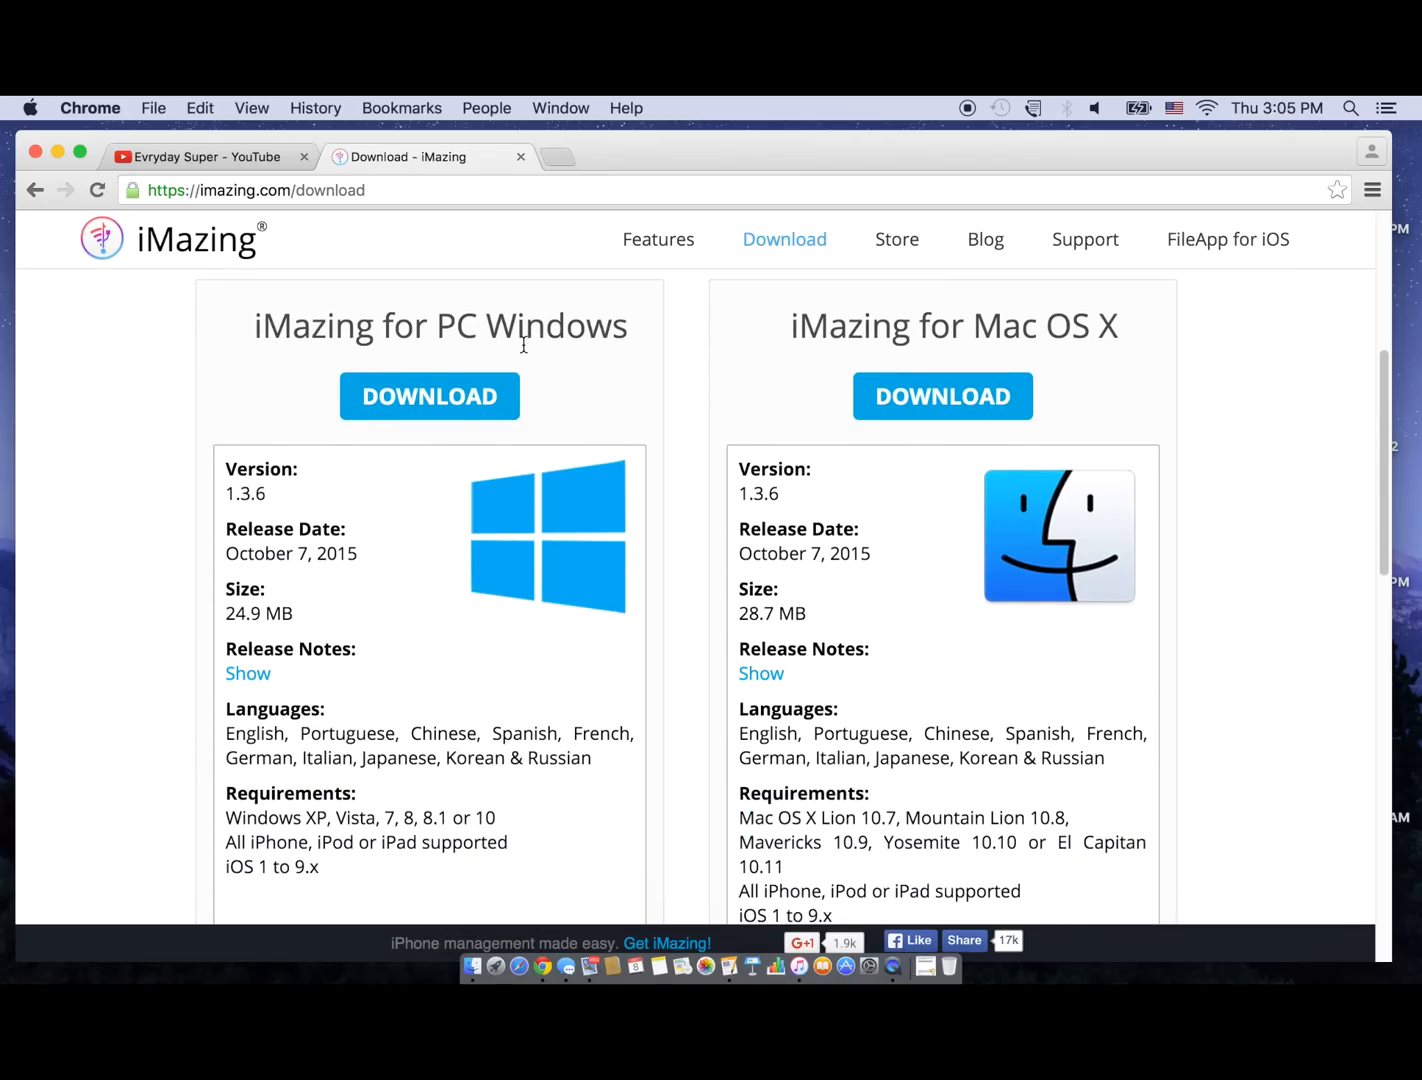
scroll(down, 3)
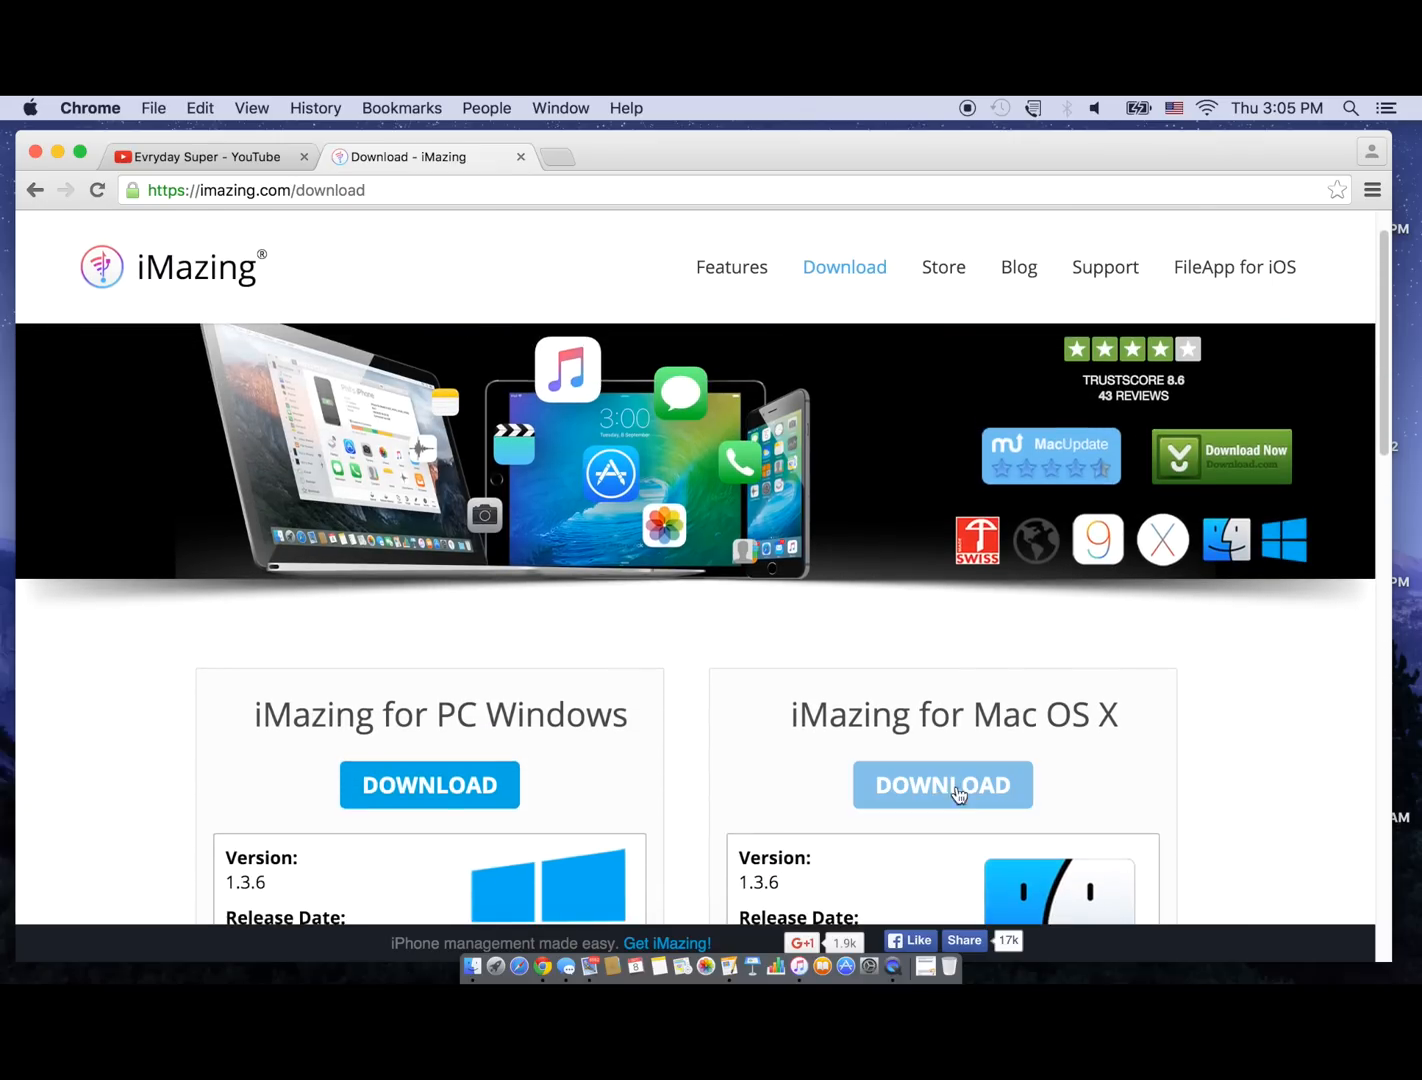
Download iMazing 1.3.6 for Mac OS X and scroll the thank-you page
click(941, 785)
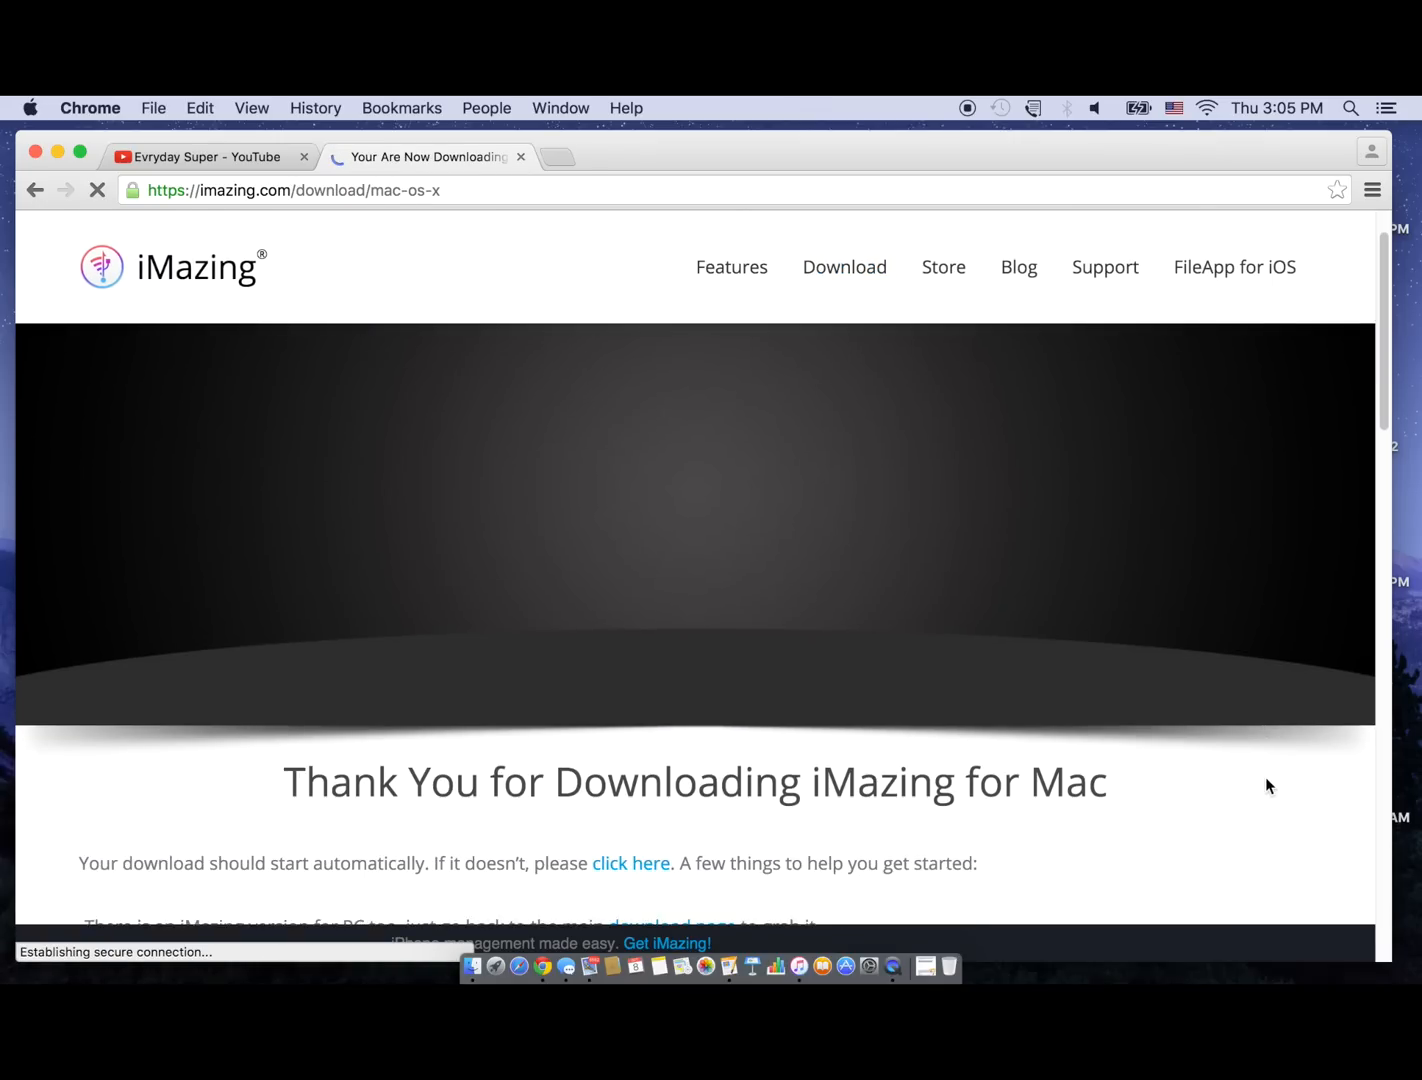
scroll(down, 3)
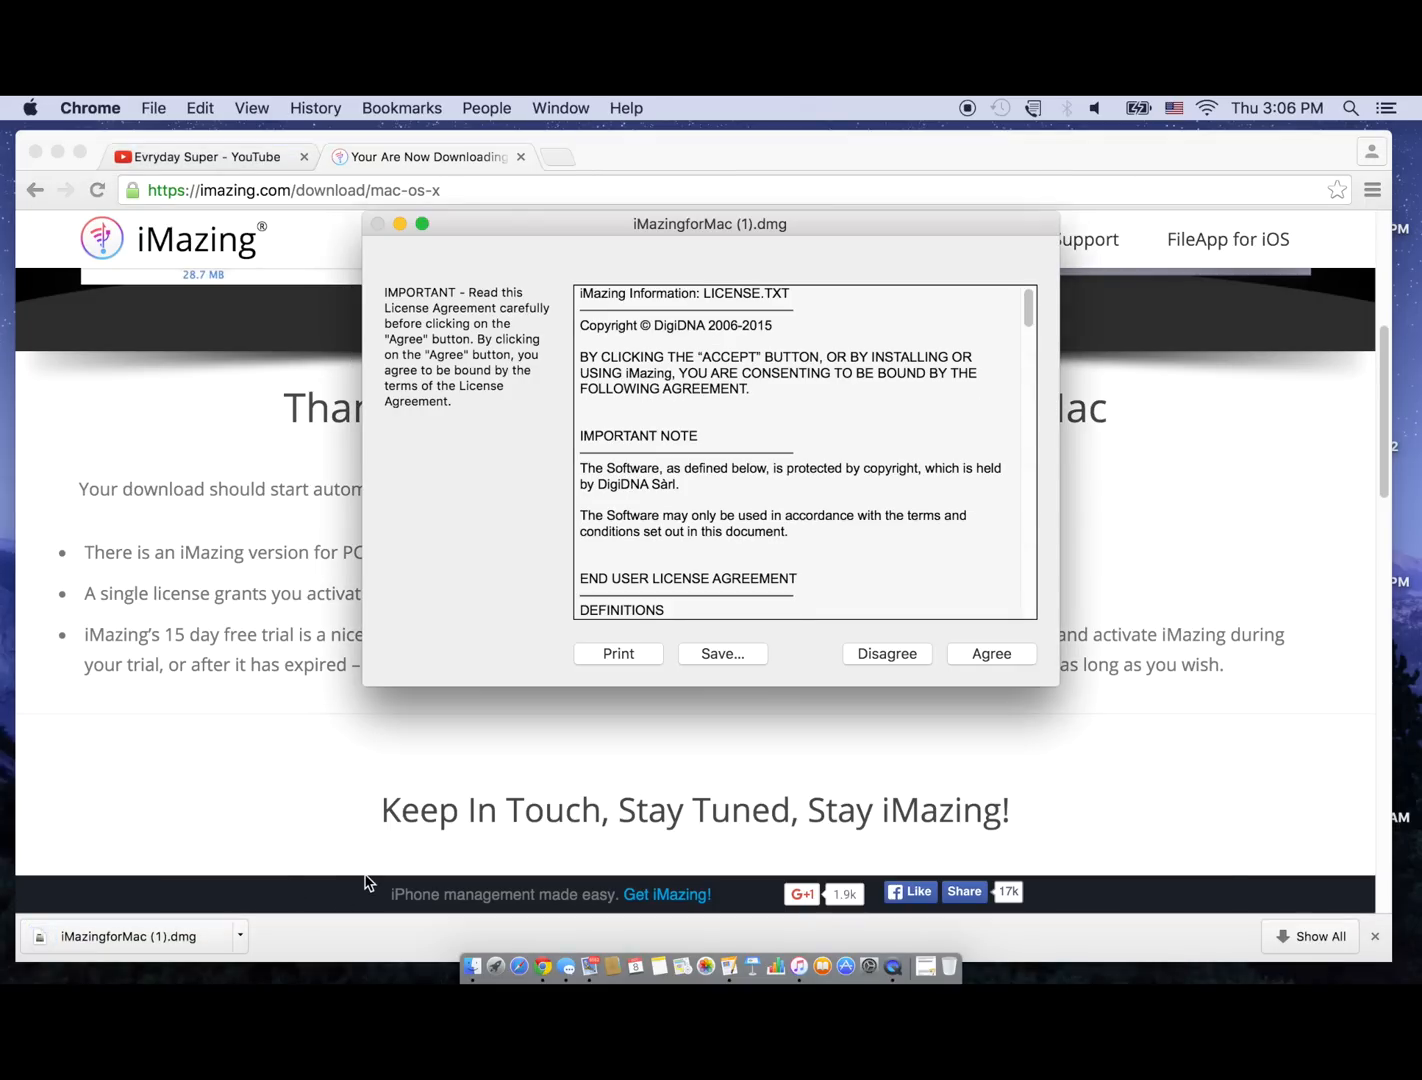
Scroll through the iMazing disk image's license agreement and agree to it
scroll(down, 3)
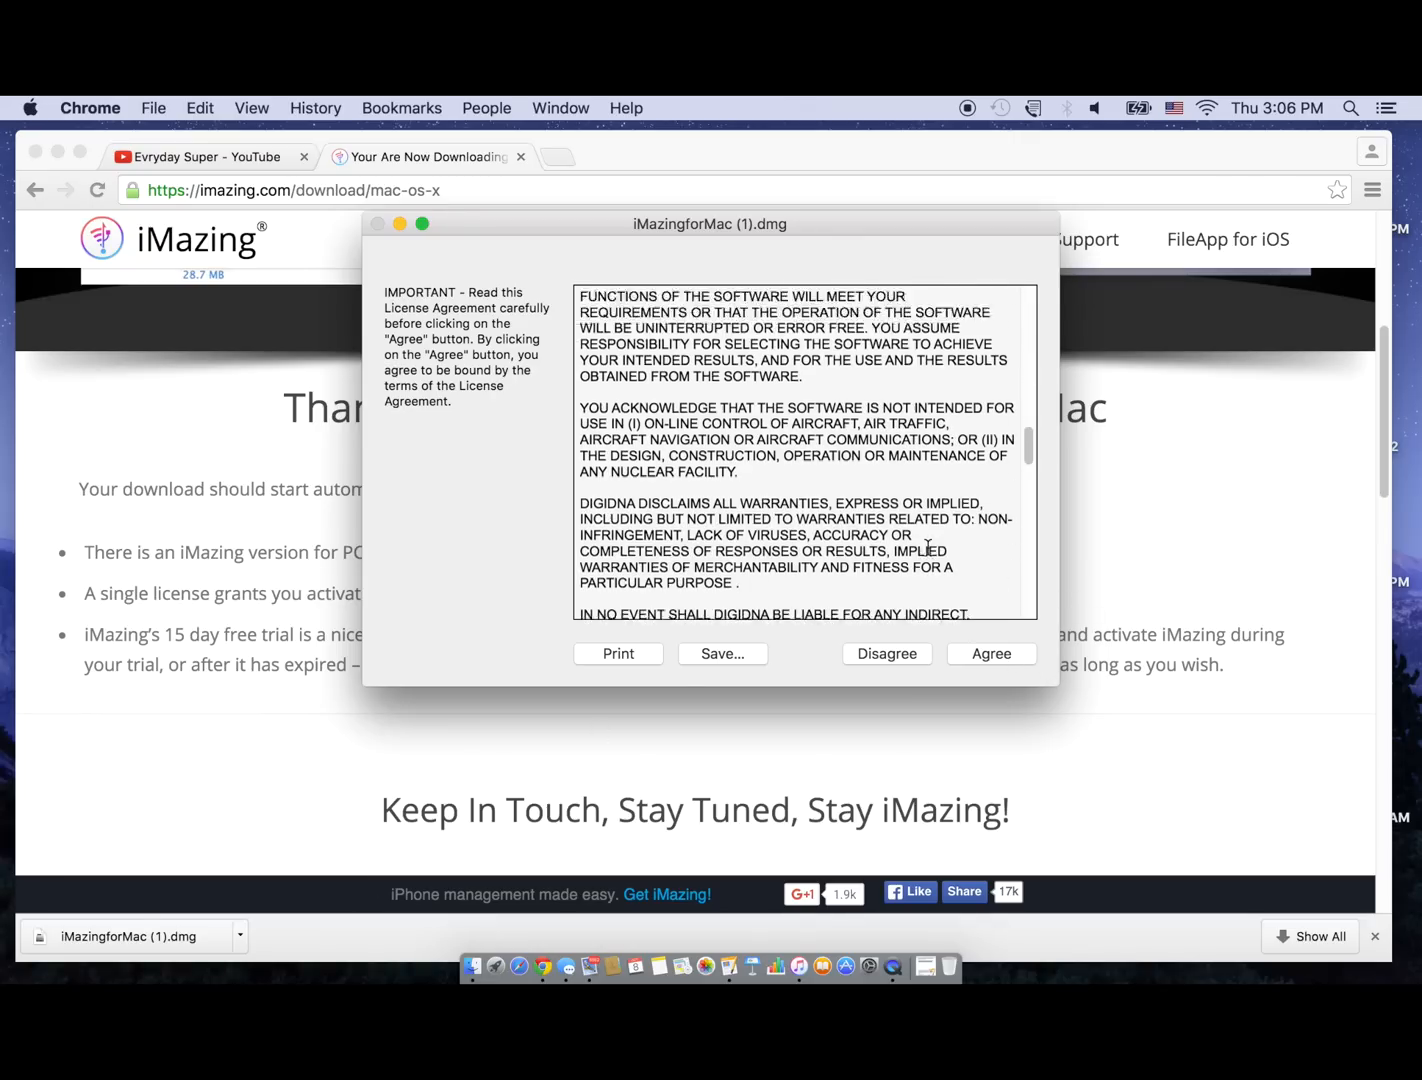
click(990, 653)
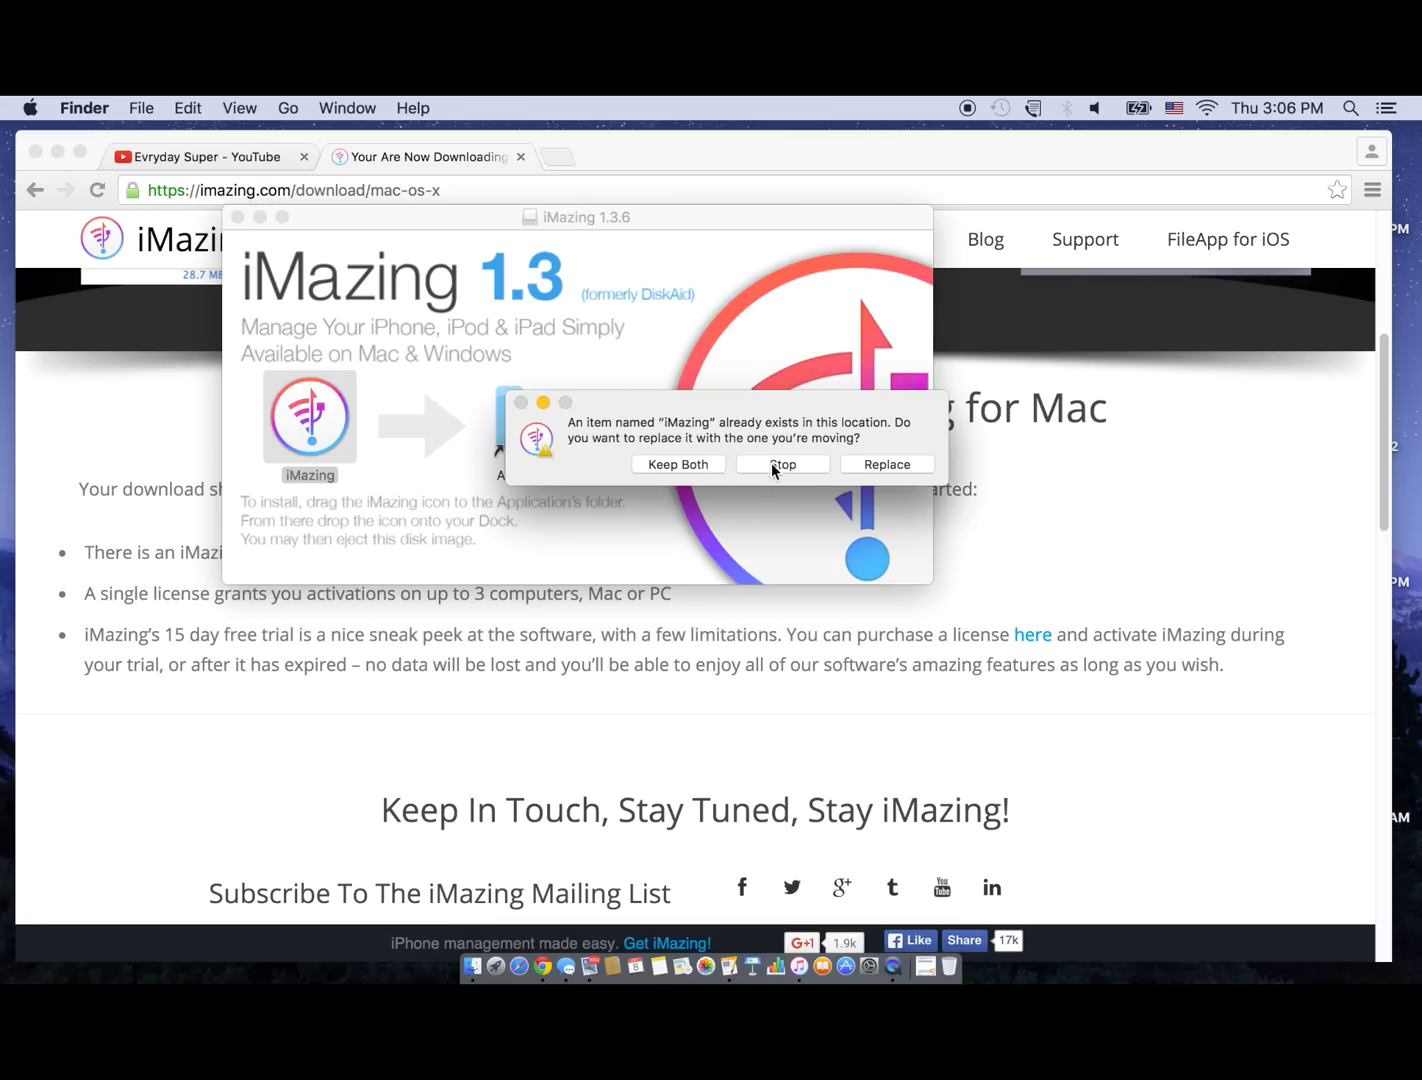
Replace the existing iMazing copy in Applications with version 1.3.6
click(884, 464)
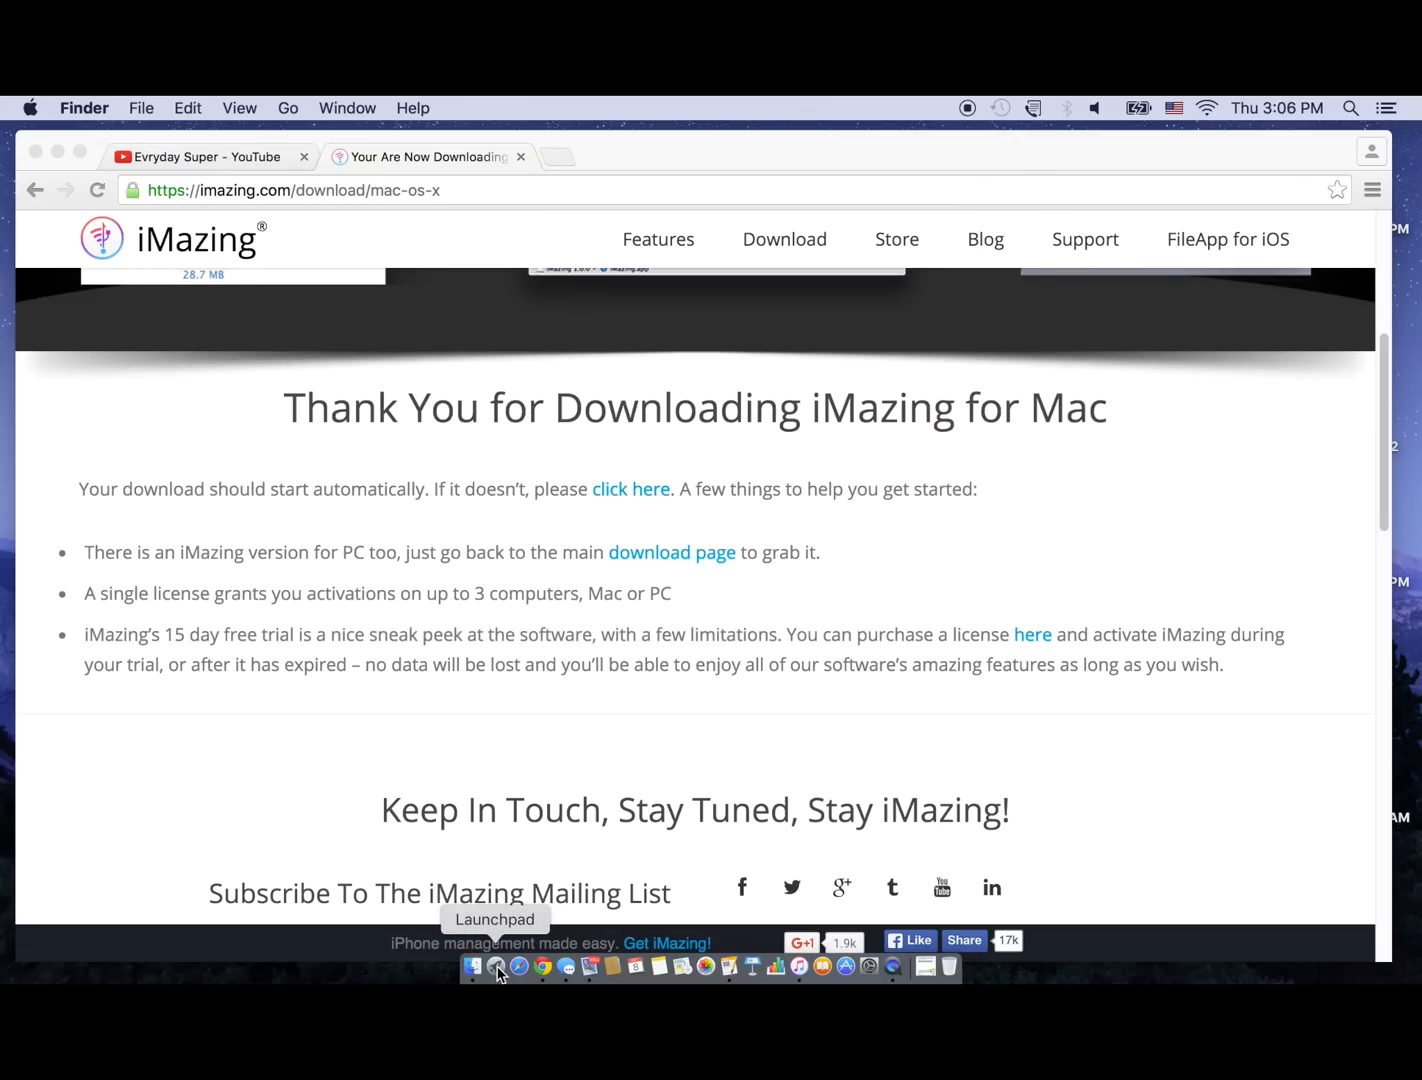
mouse_move(840, 775)
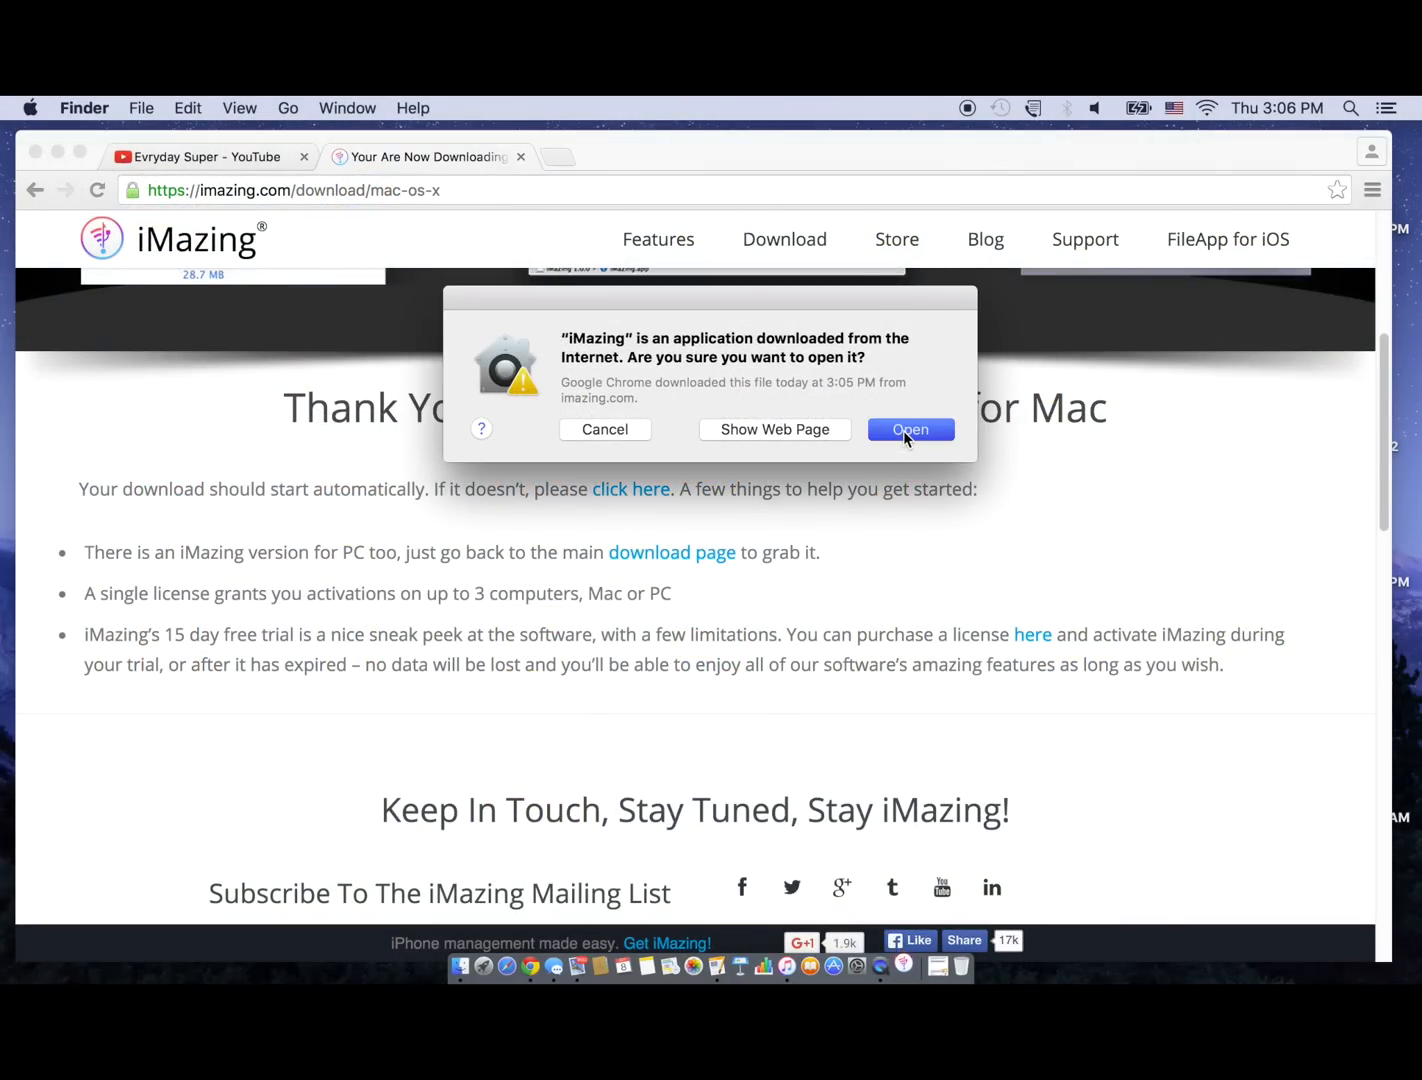
Approve opening iMazing despite the downloaded-from-internet security warning
click(909, 429)
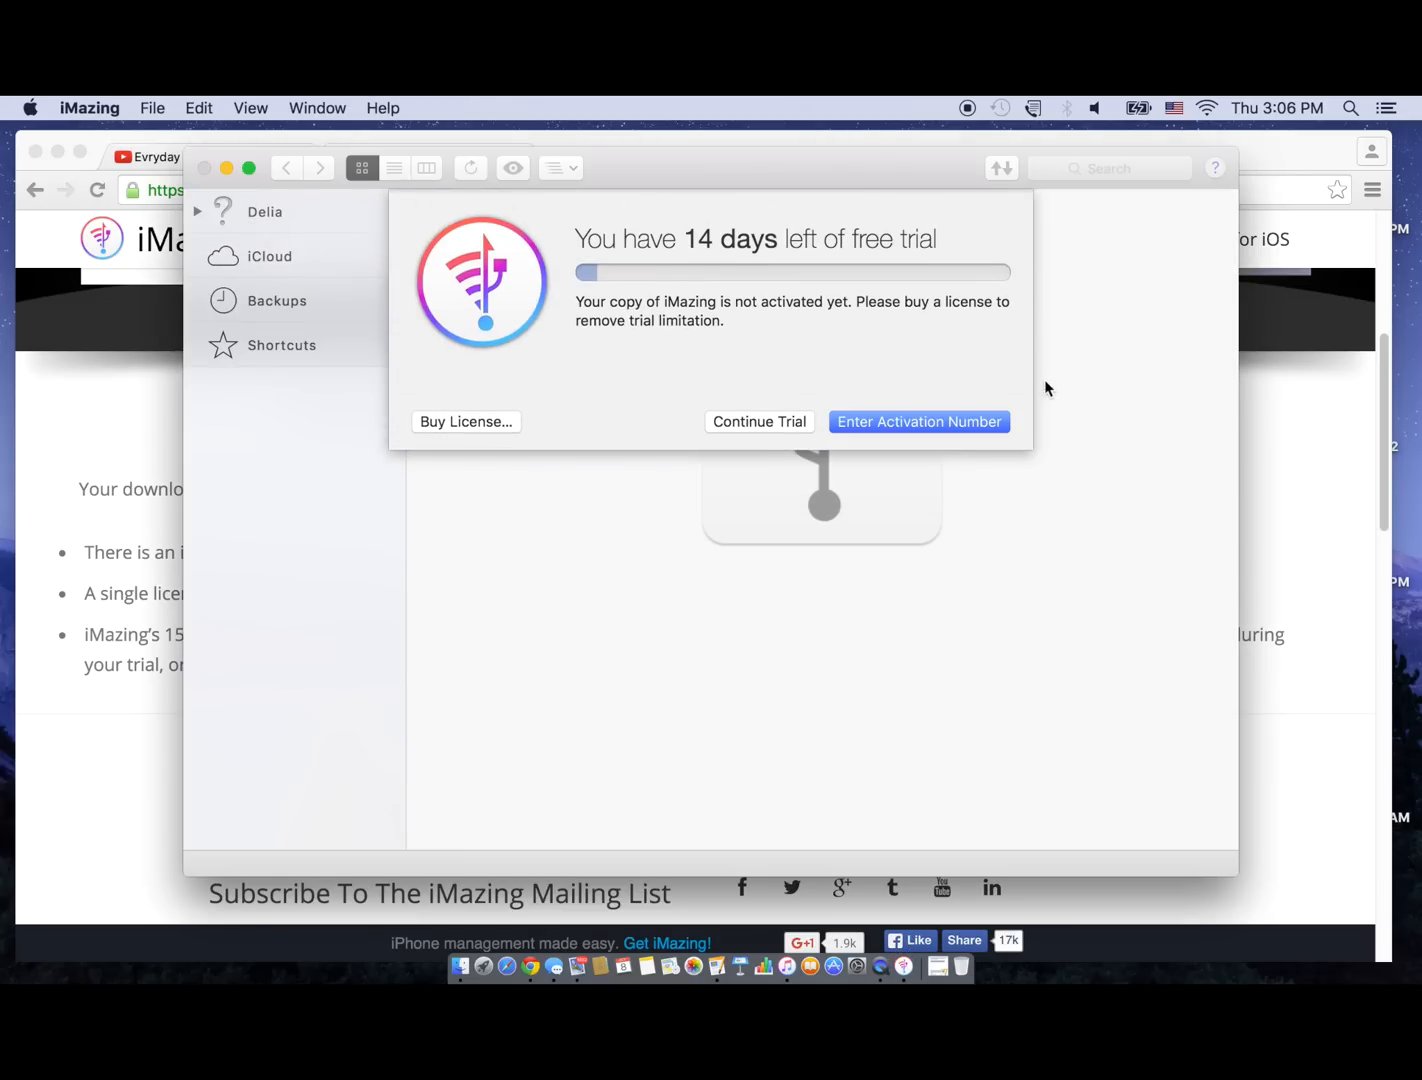
Continue the iMazing free trial with 14 days remaining
click(758, 421)
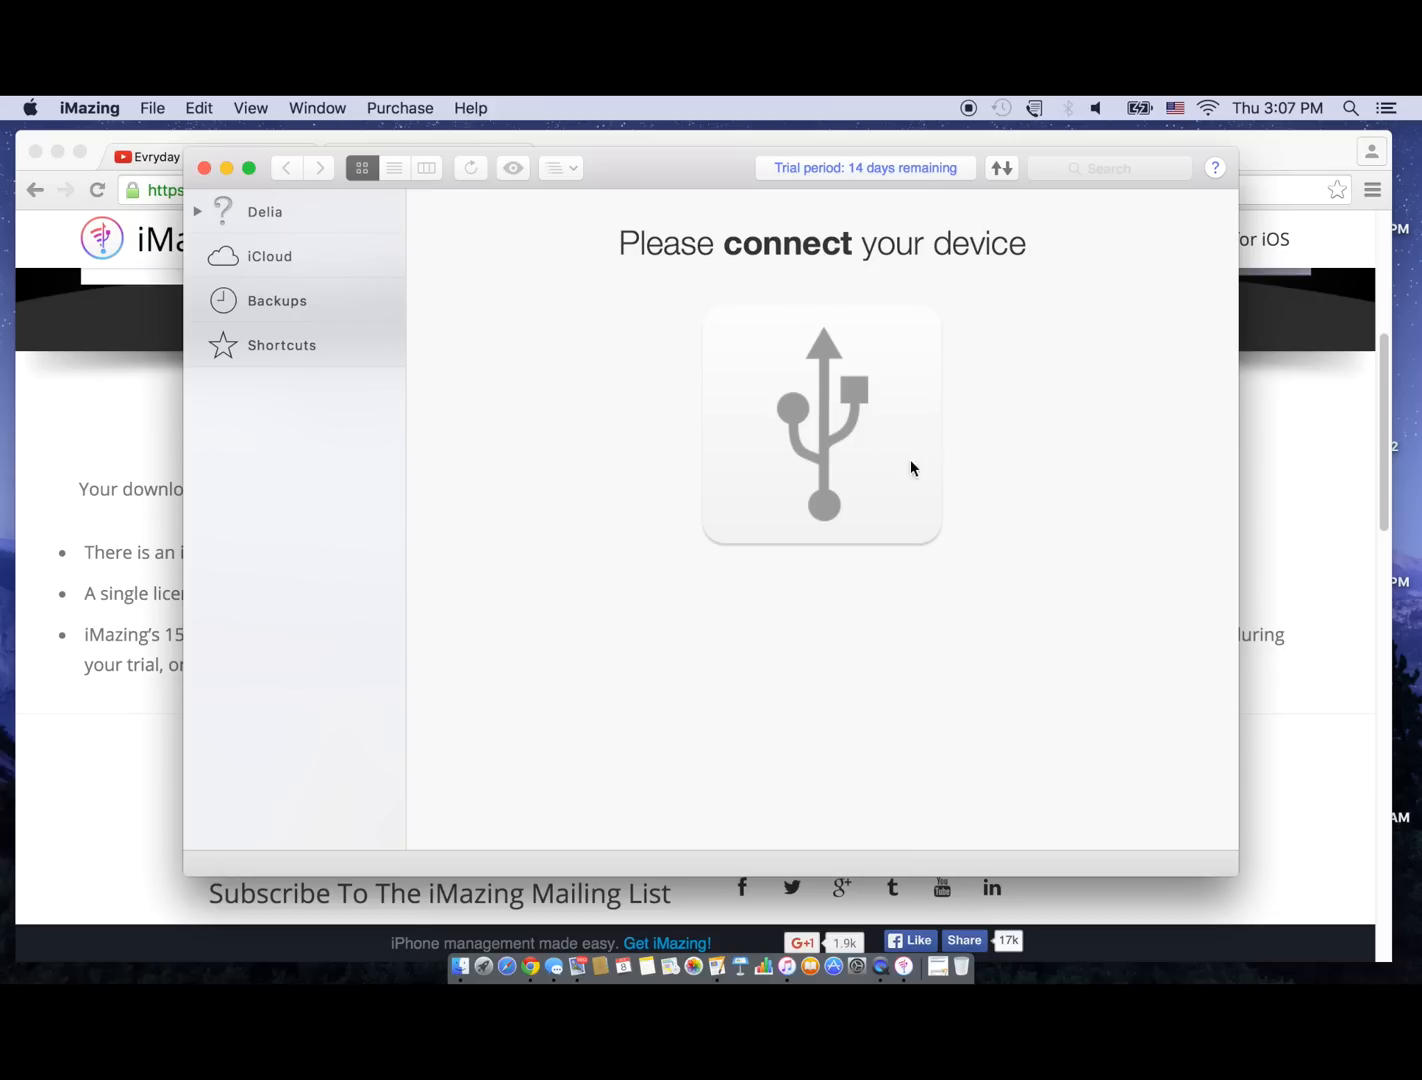
mouse_move(347, 268)
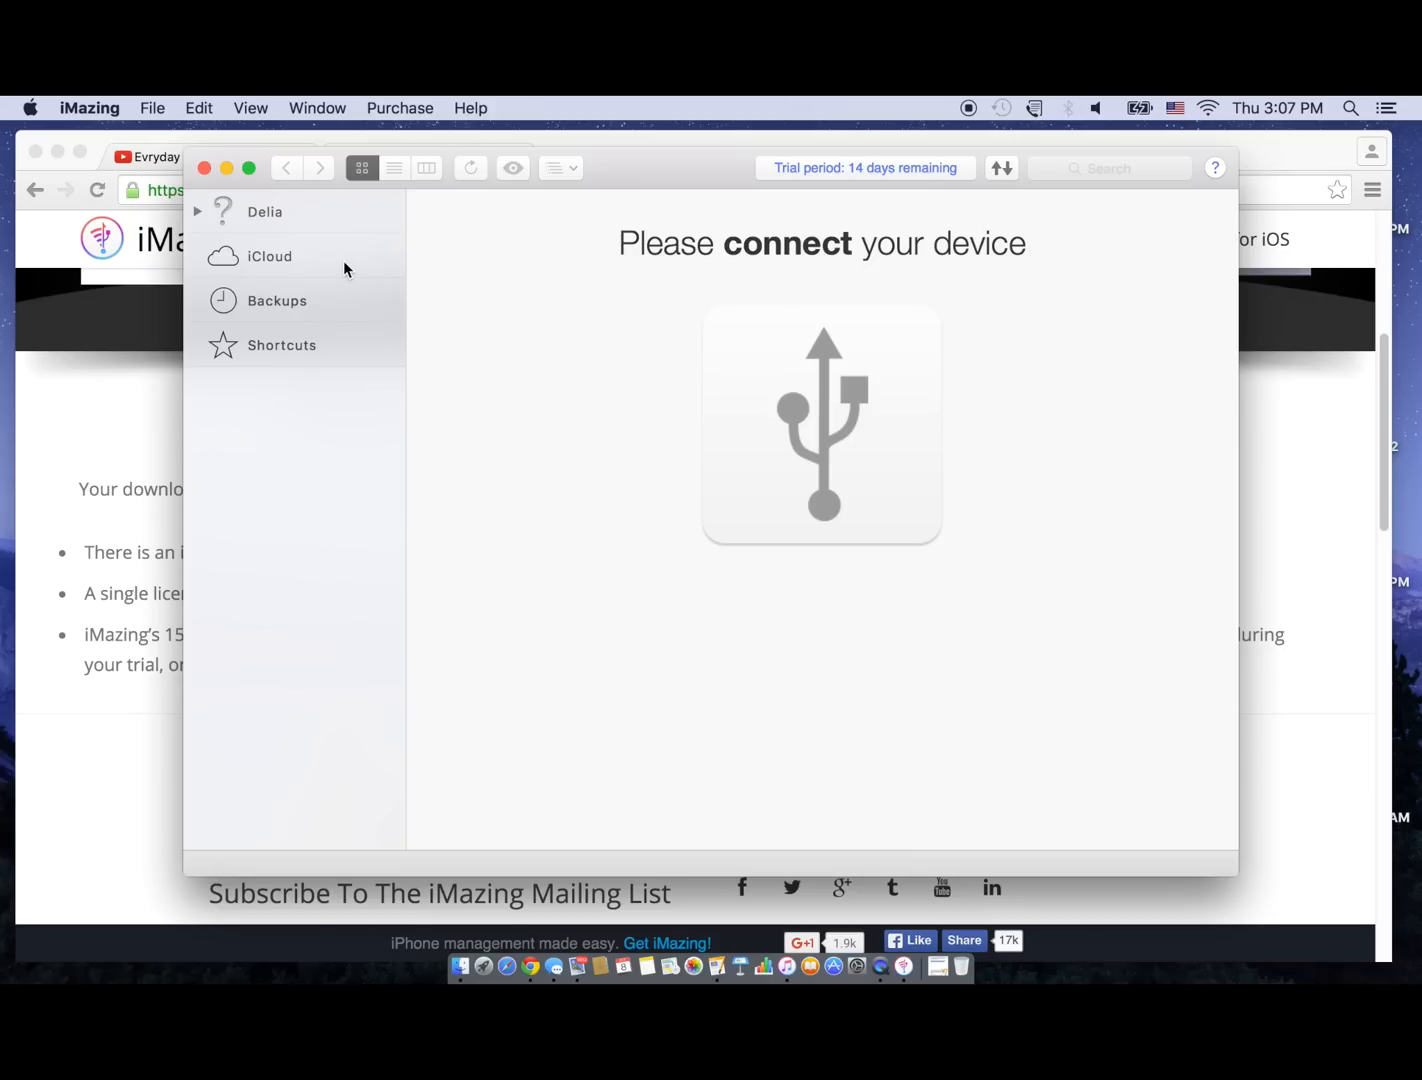